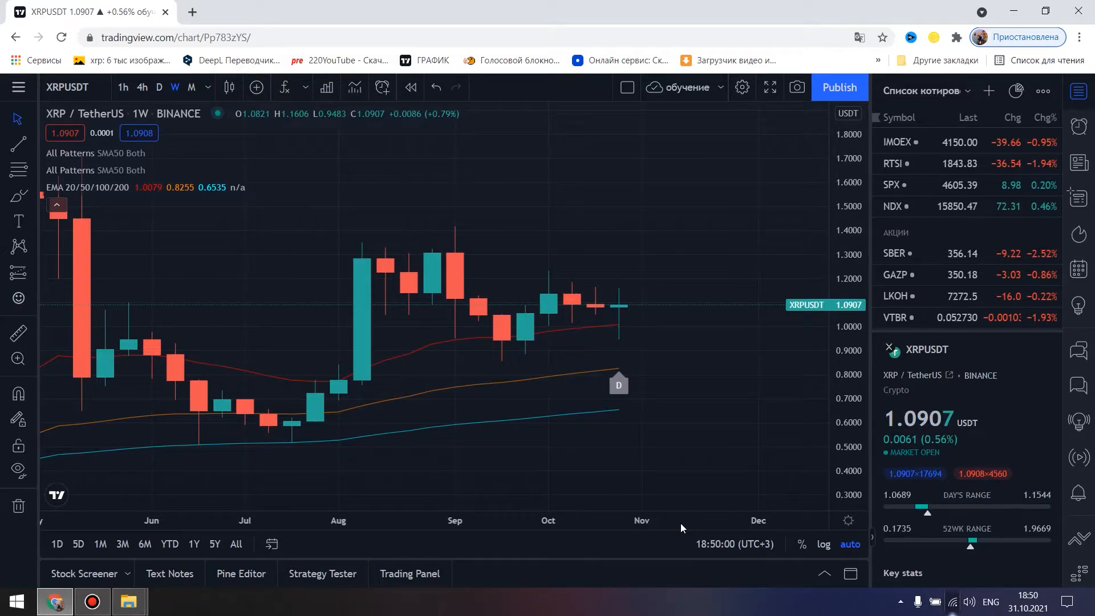
mouse_move(604, 532)
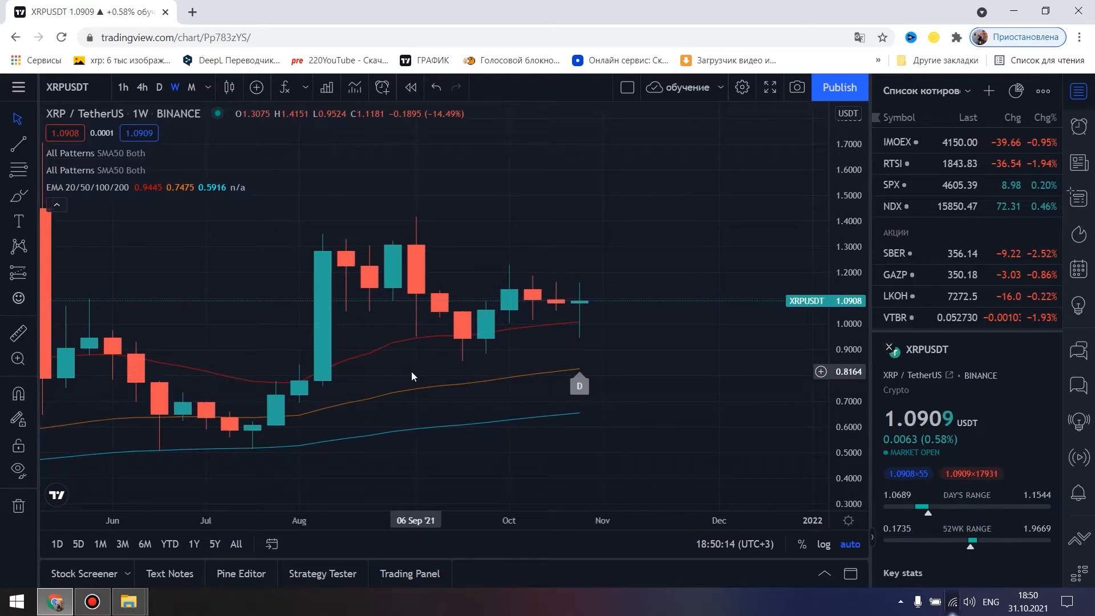
mouse_move(391, 383)
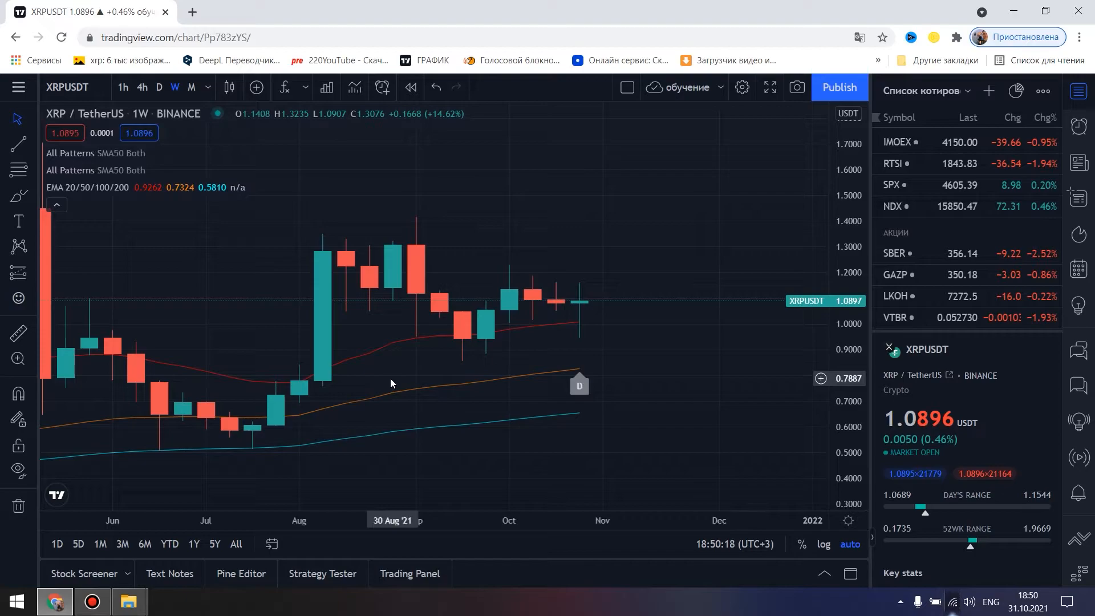
mouse_move(368, 378)
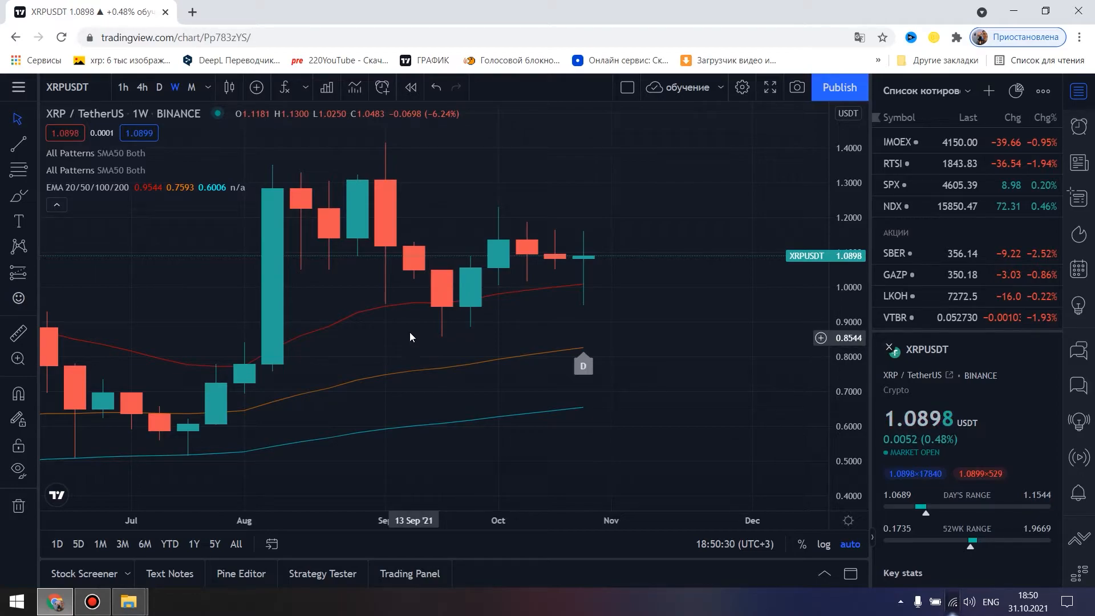
mouse_move(432, 293)
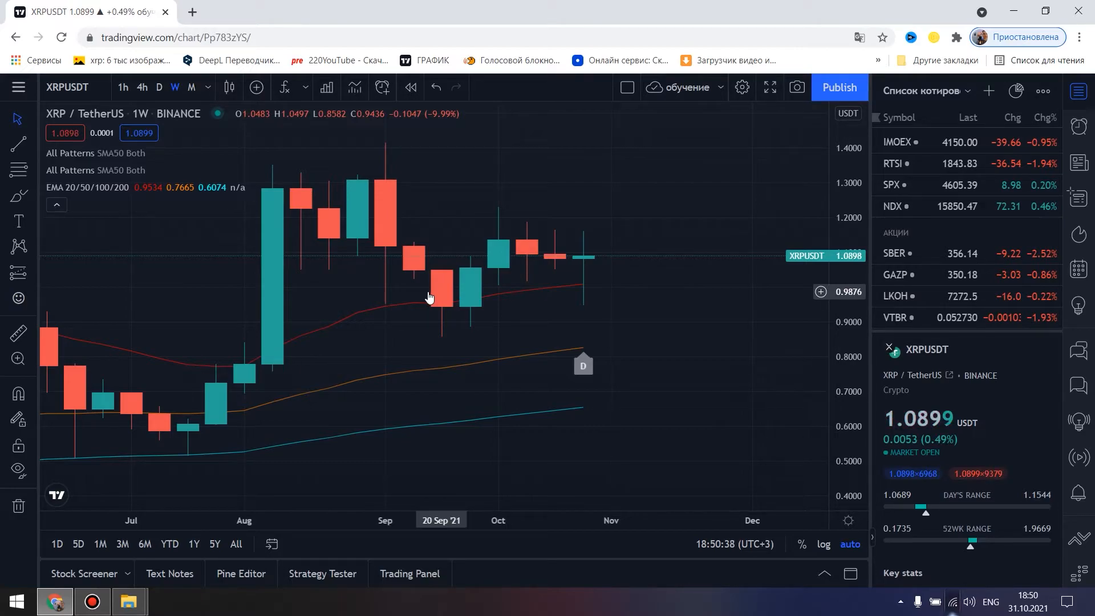
mouse_move(416, 308)
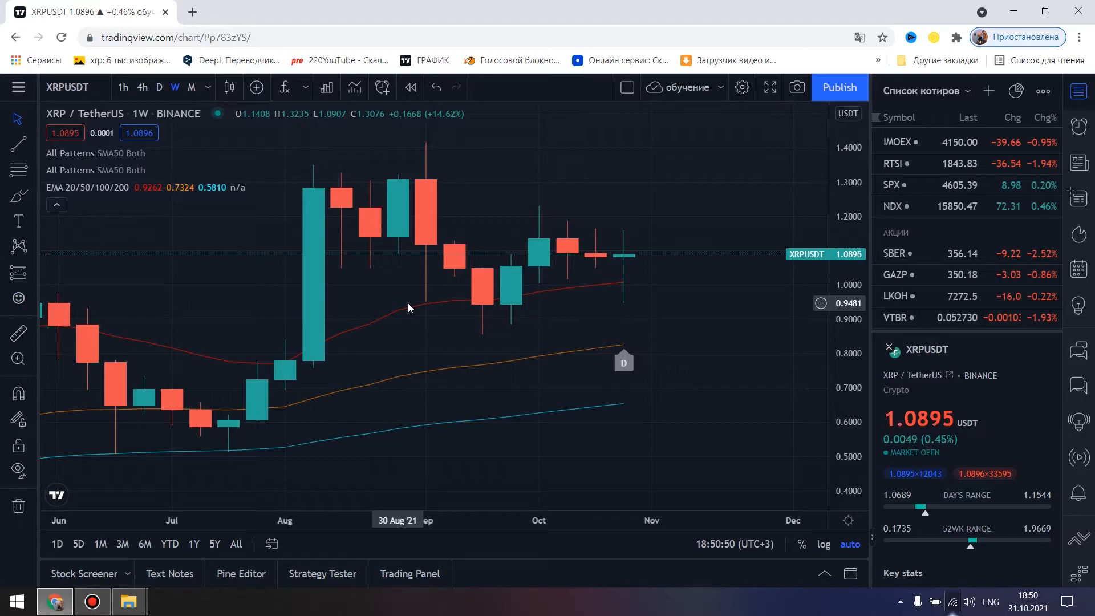
mouse_move(459, 295)
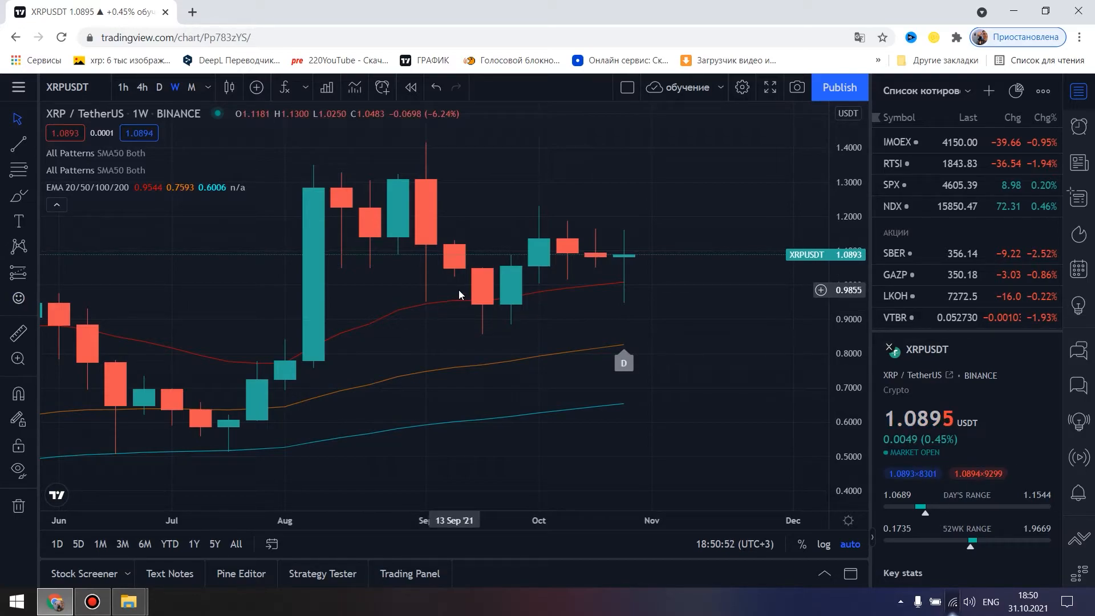
mouse_move(453, 299)
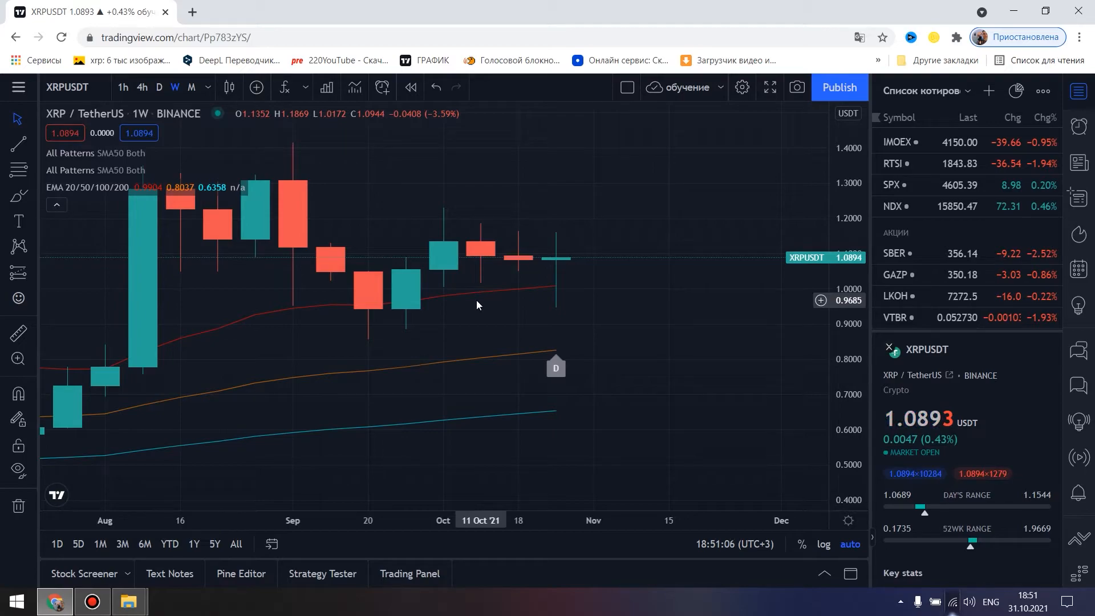
mouse_move(453, 305)
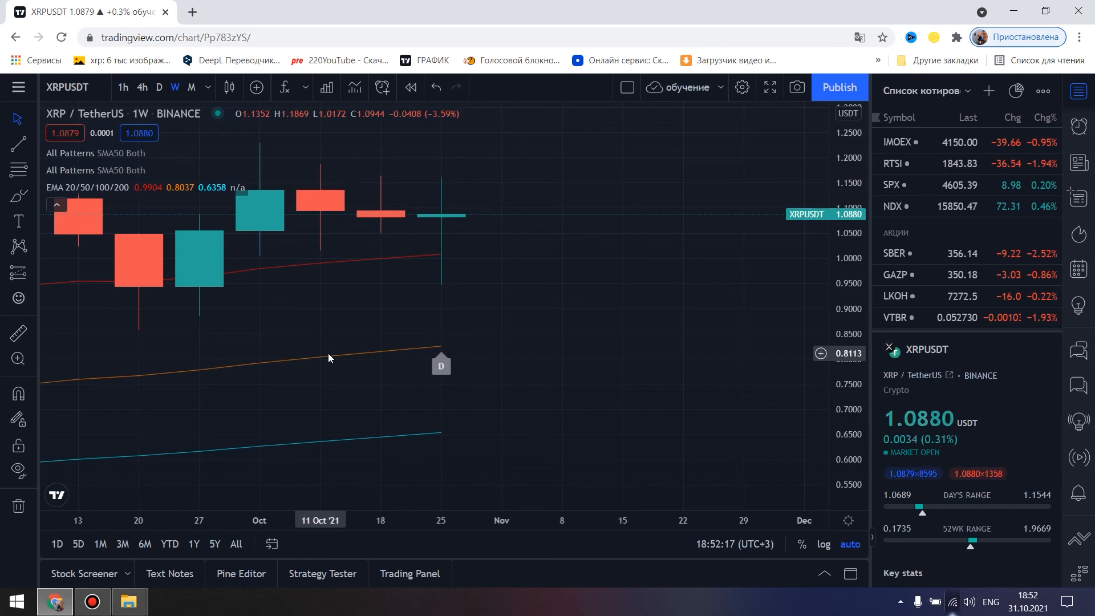
mouse_move(269, 381)
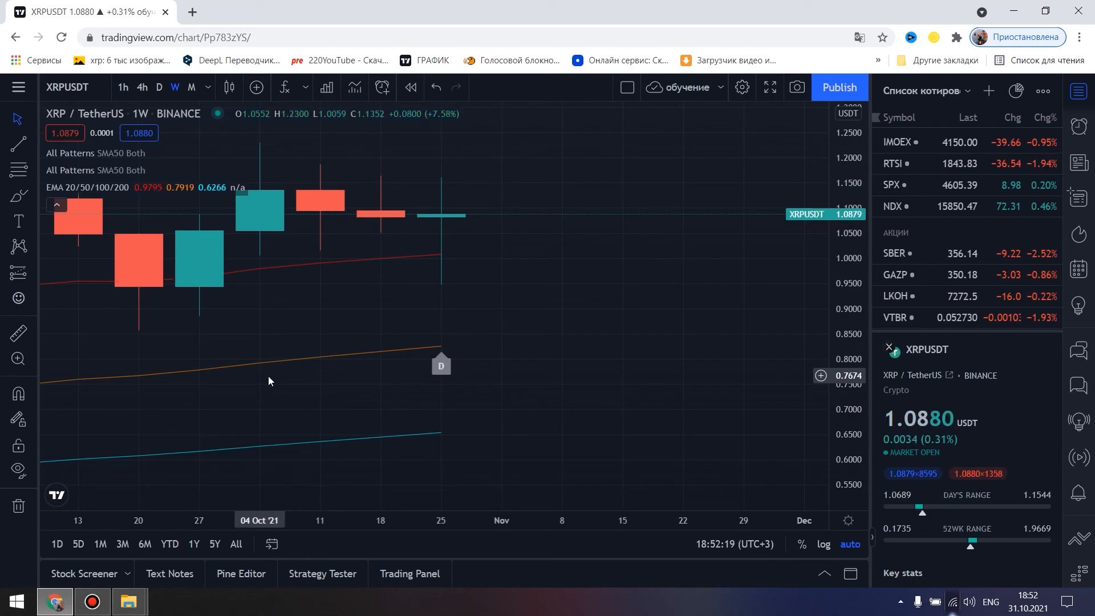